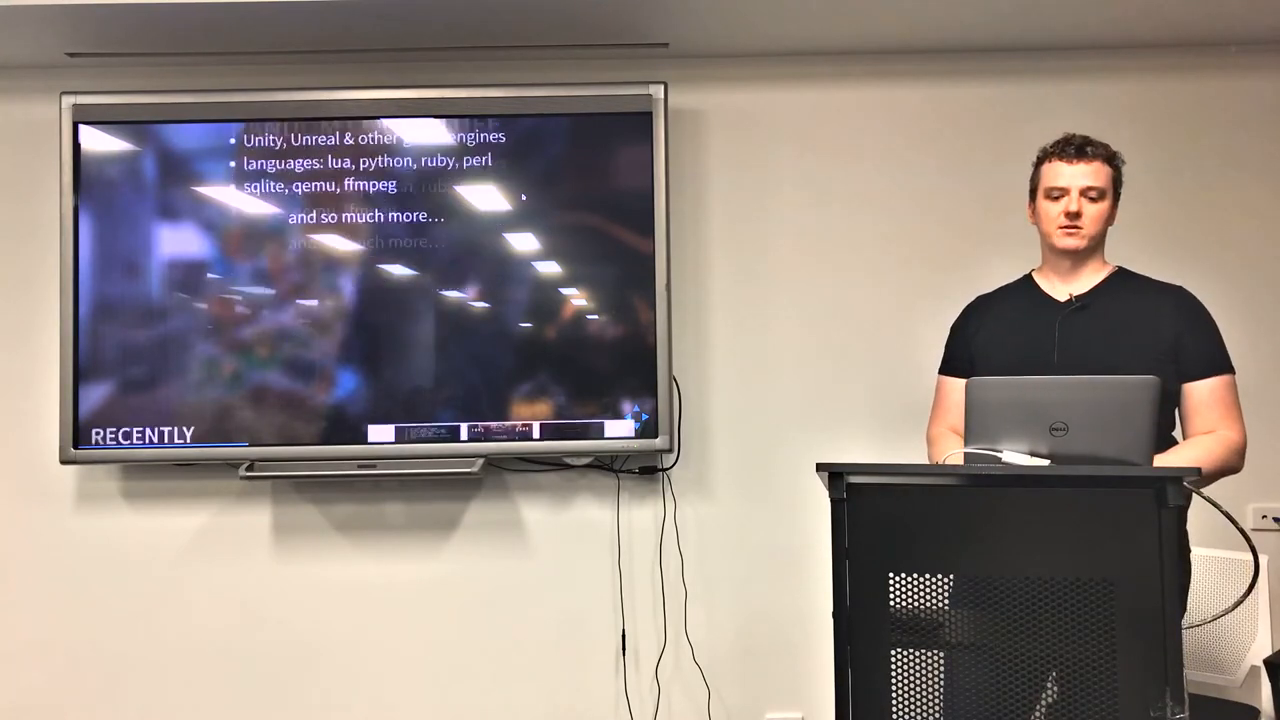
# Advance the talk to the 'Enter WebAssembly' slide
pyautogui.press('Right')
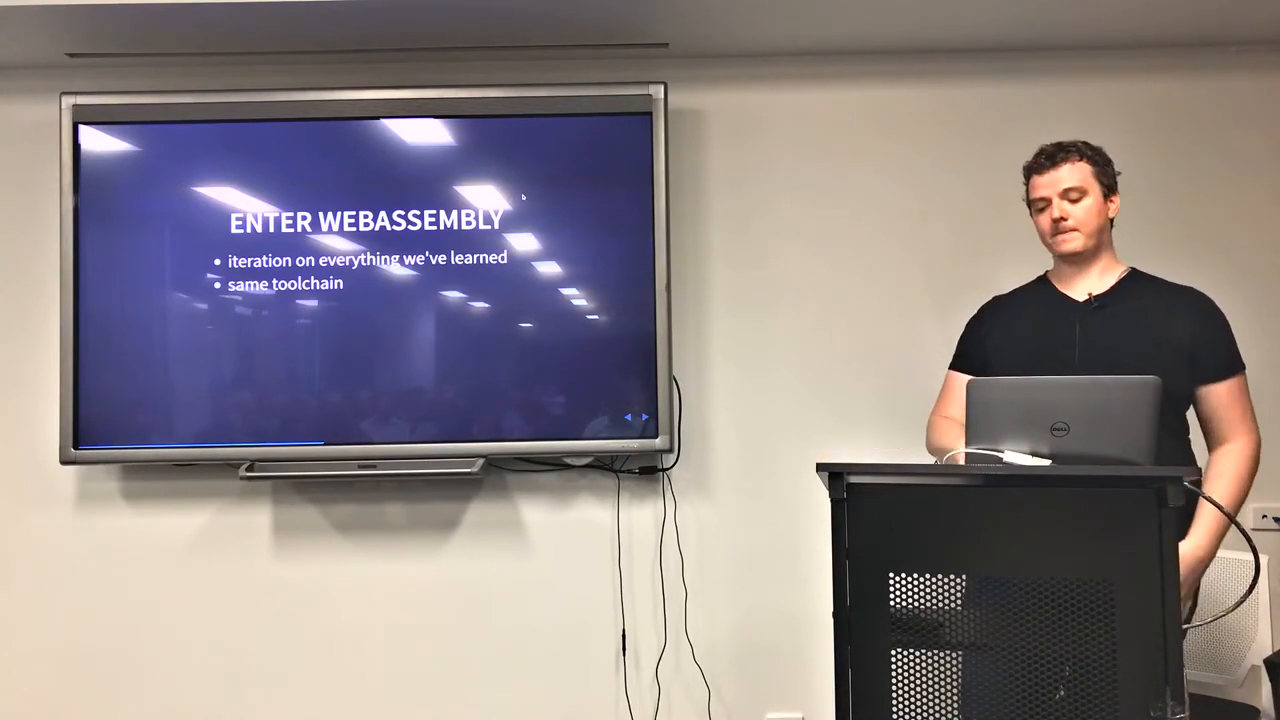
# Move past the Enter WebAssembly slide toward the terminal with the Hello World C source
pyautogui.press('right')
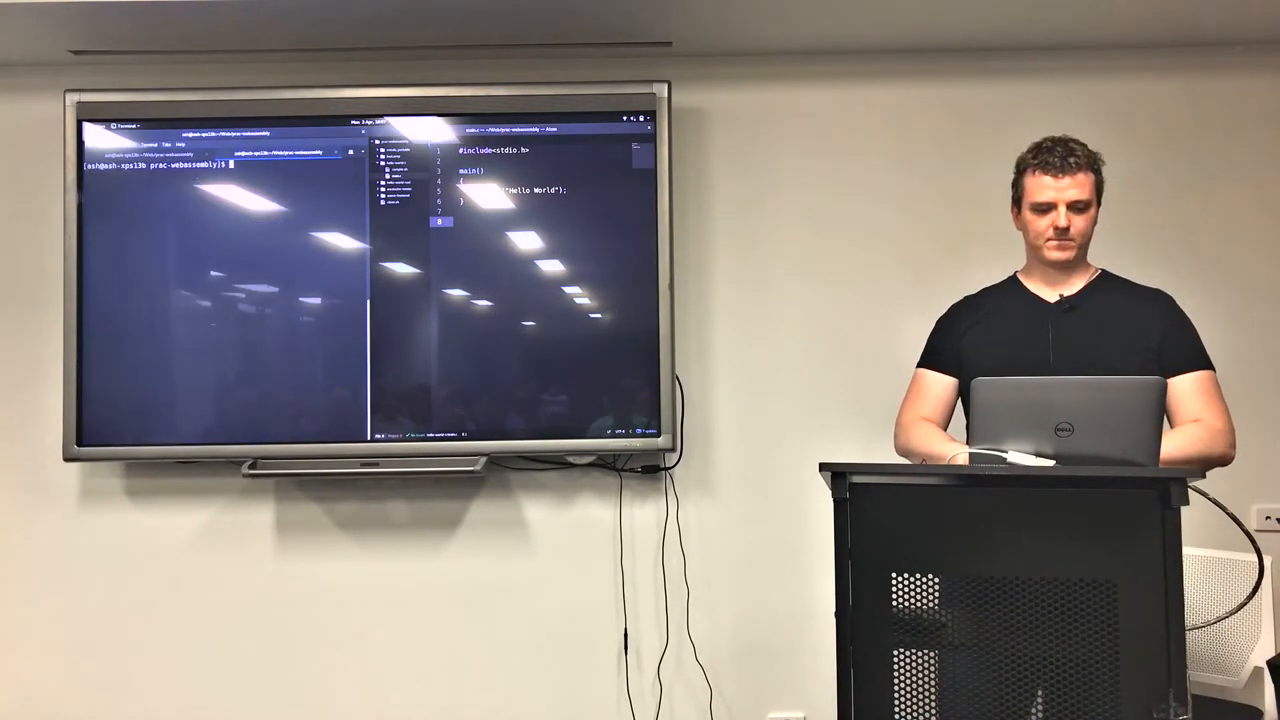
# Go into the project folder and list its files with ls -lh after the native gcc build
pyautogui.write('cd hello-world-c')
pyautogui.write('gcc main.c -o out.bin')
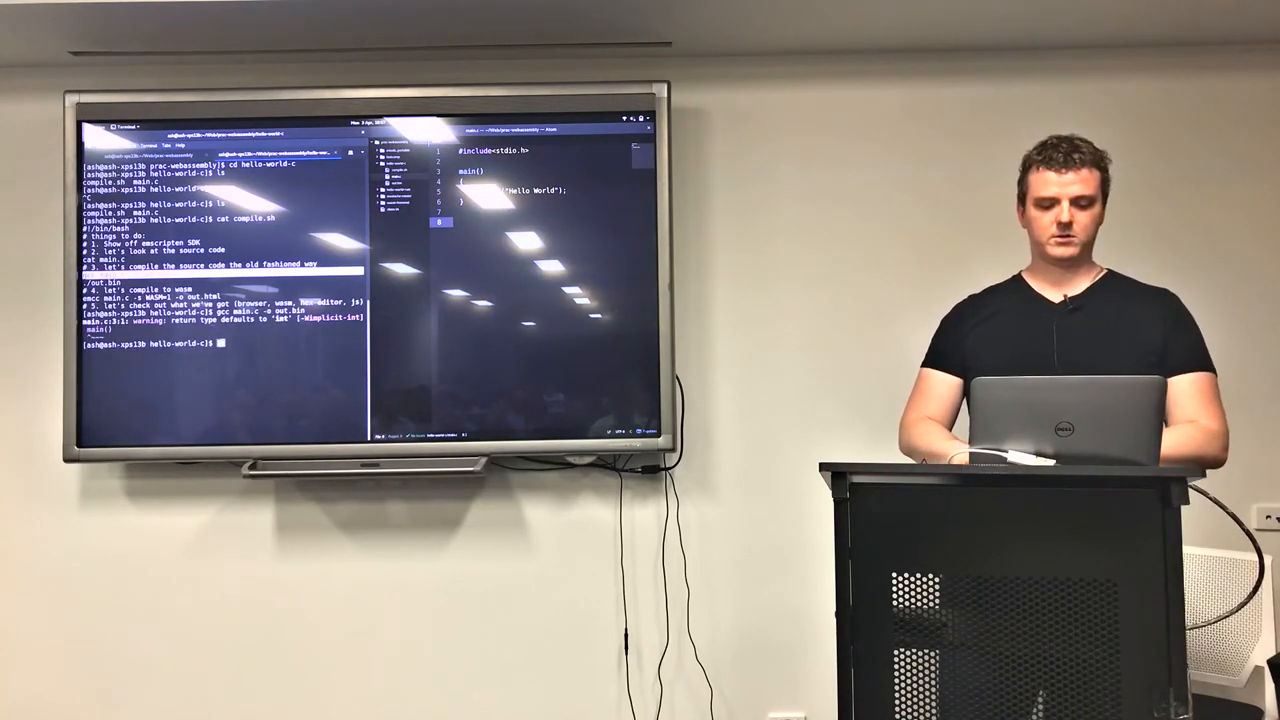
pyautogui.write('ls -lh')
pyautogui.write('./out.bin')
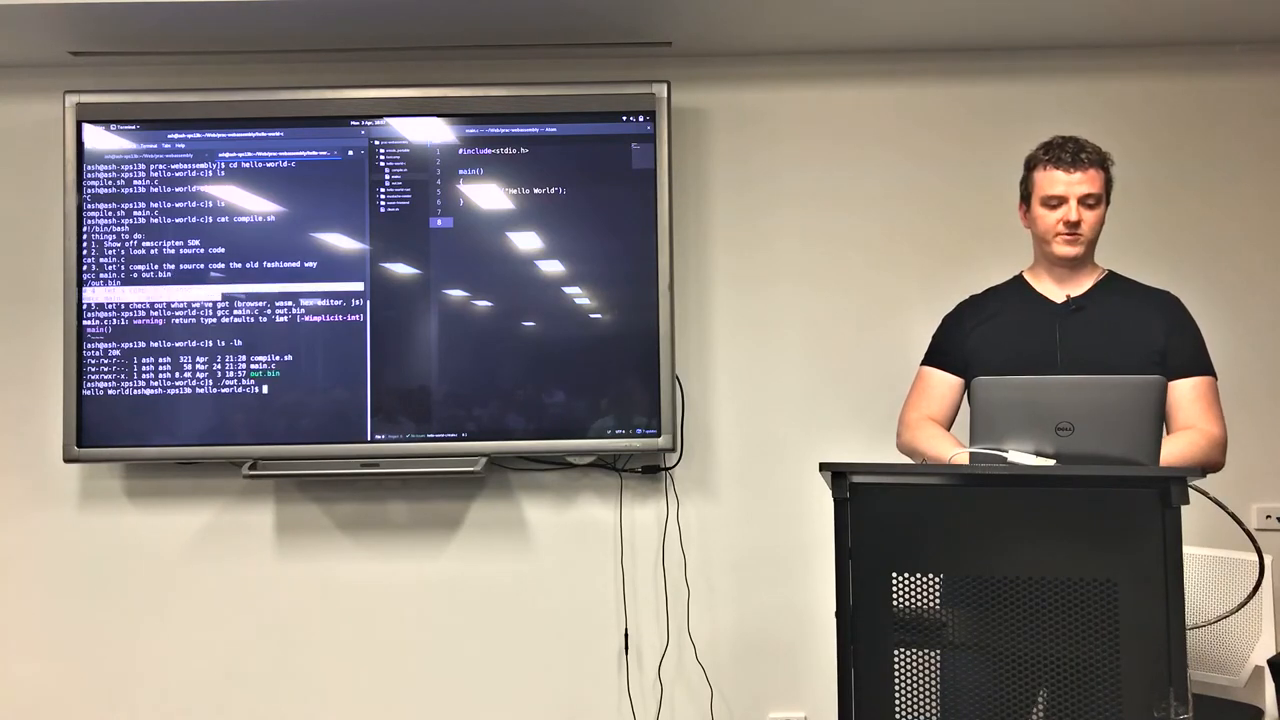
# Compile main.c to WebAssembly with emcc -s WASM=1 producing out.html
pyautogui.write('emcc main.c -s WASM=1 -o out.html')
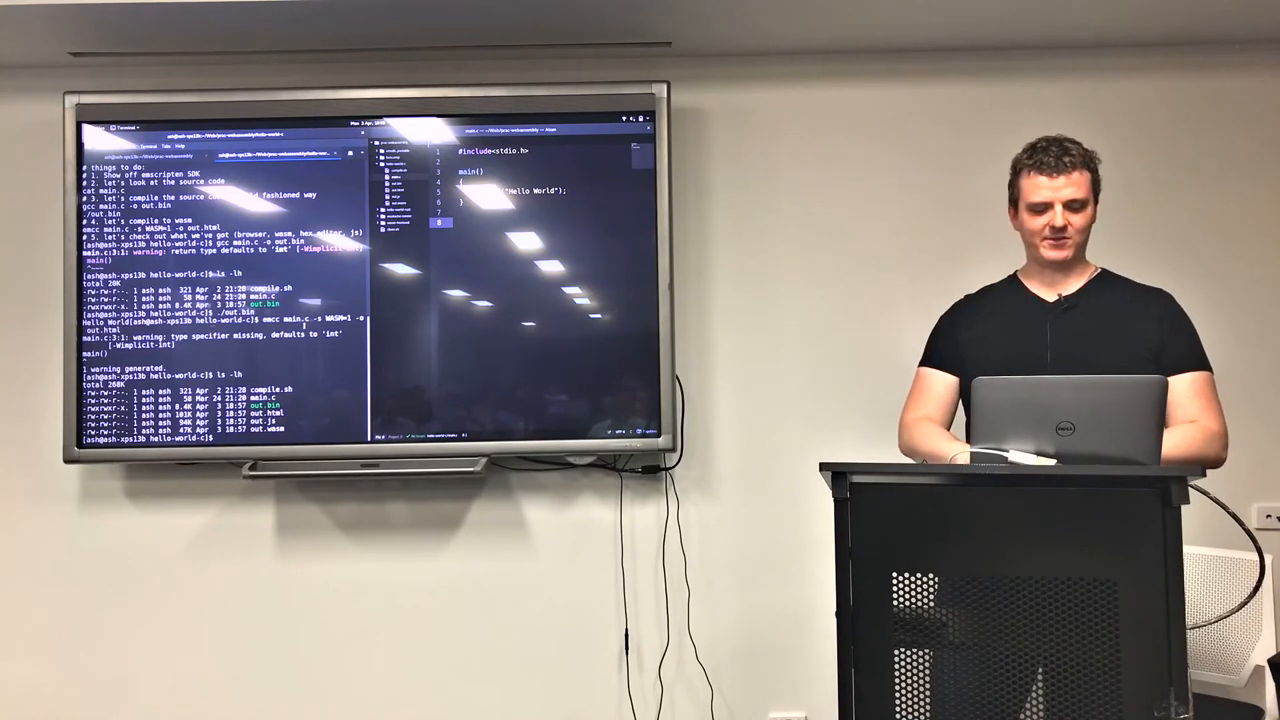
pyautogui.write('ghex out.wasm')
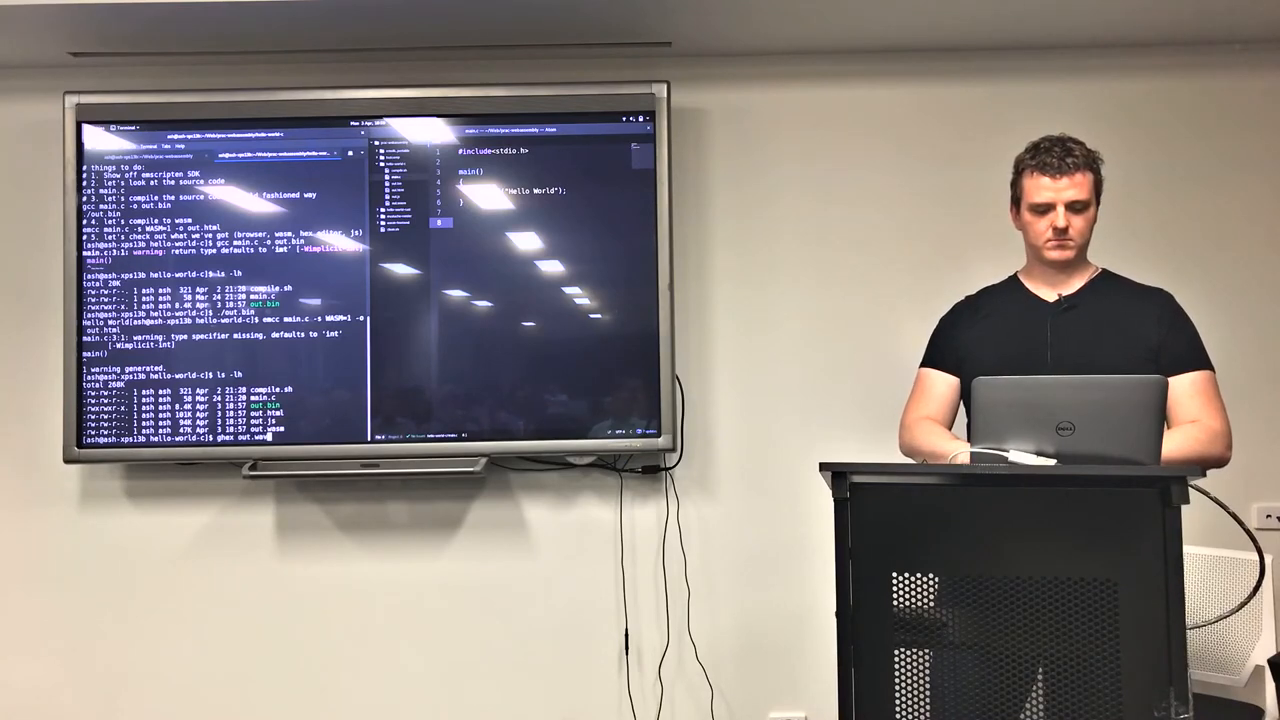
pyautogui.press('Return')
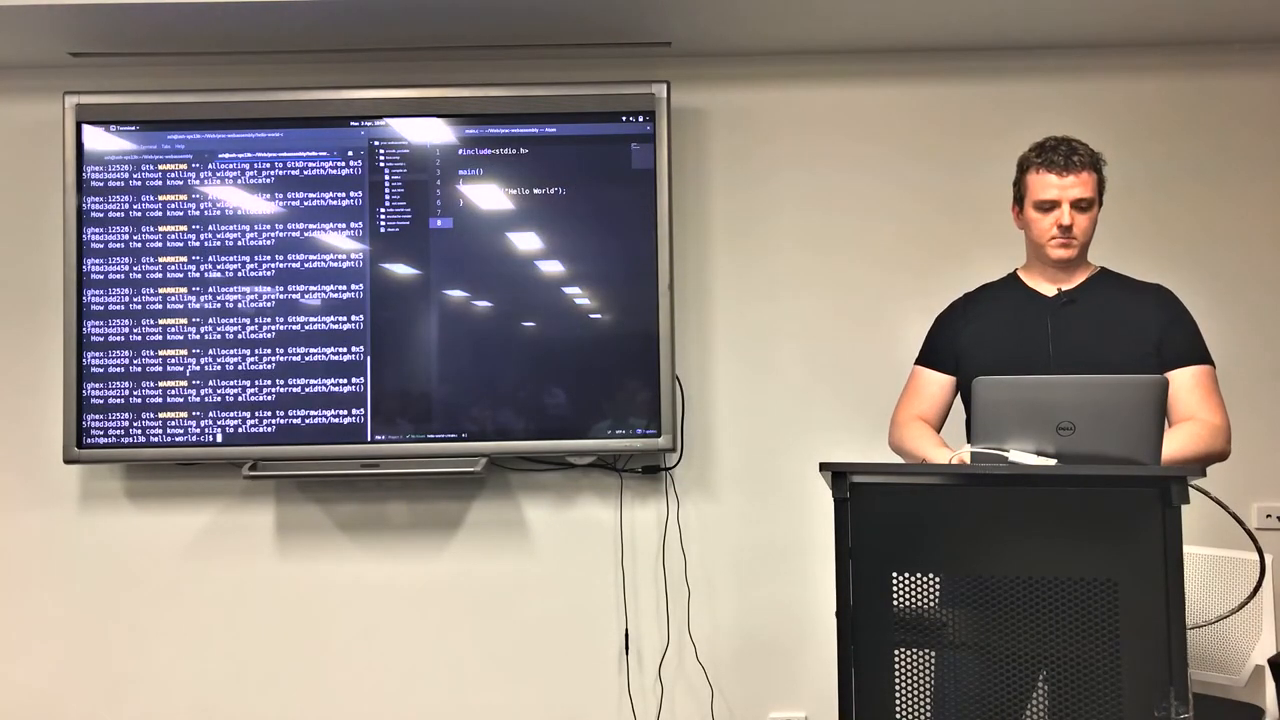
# Re-run the emcc WASM=1 build and show the compile.sh script contents
pyautogui.write('emcc main.c -s WASM=1 -o out.html')
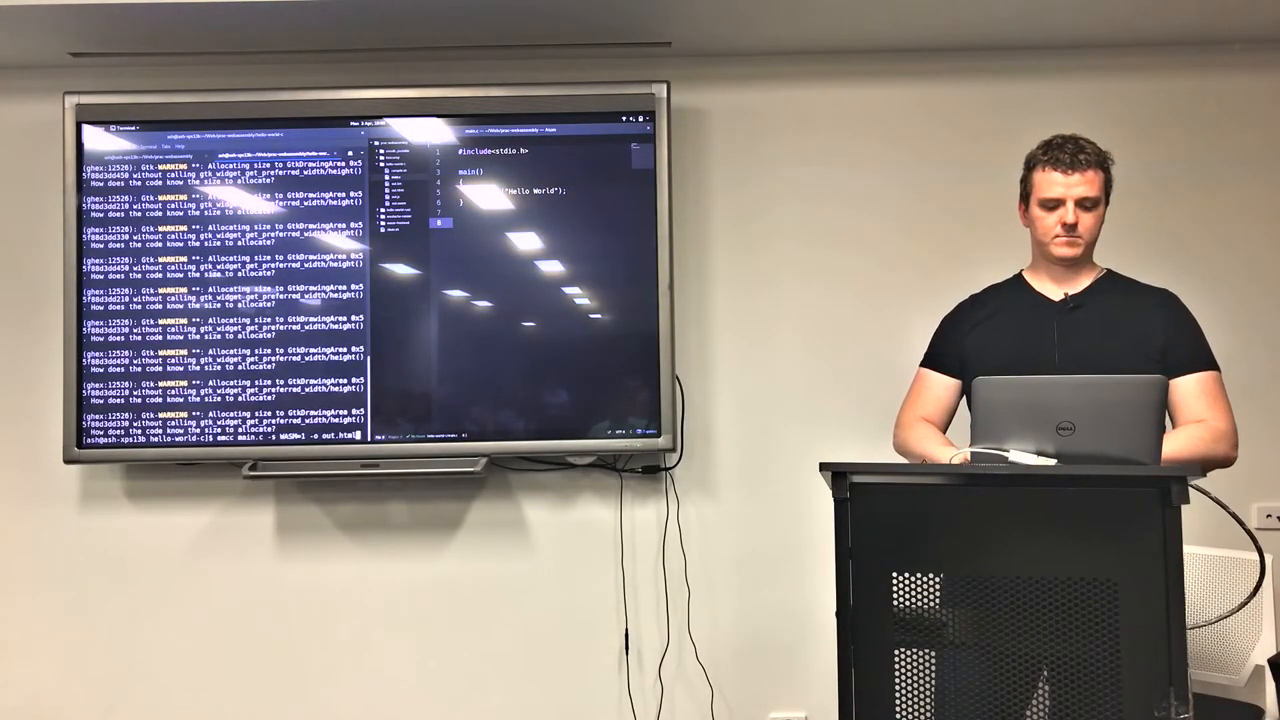
pyautogui.write('cat compile.sh')
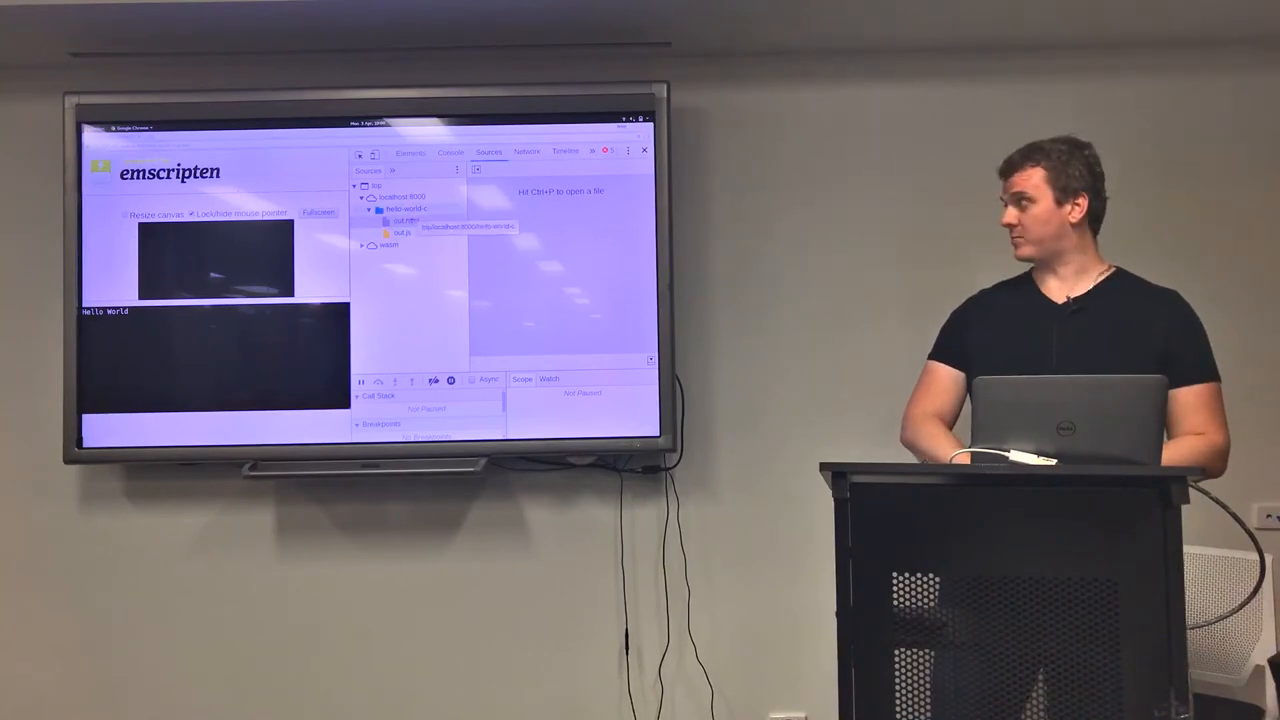
# Expand the wasm:// folder in DevTools Sources to list the module's compiled functions
pyautogui.click(400, 232)
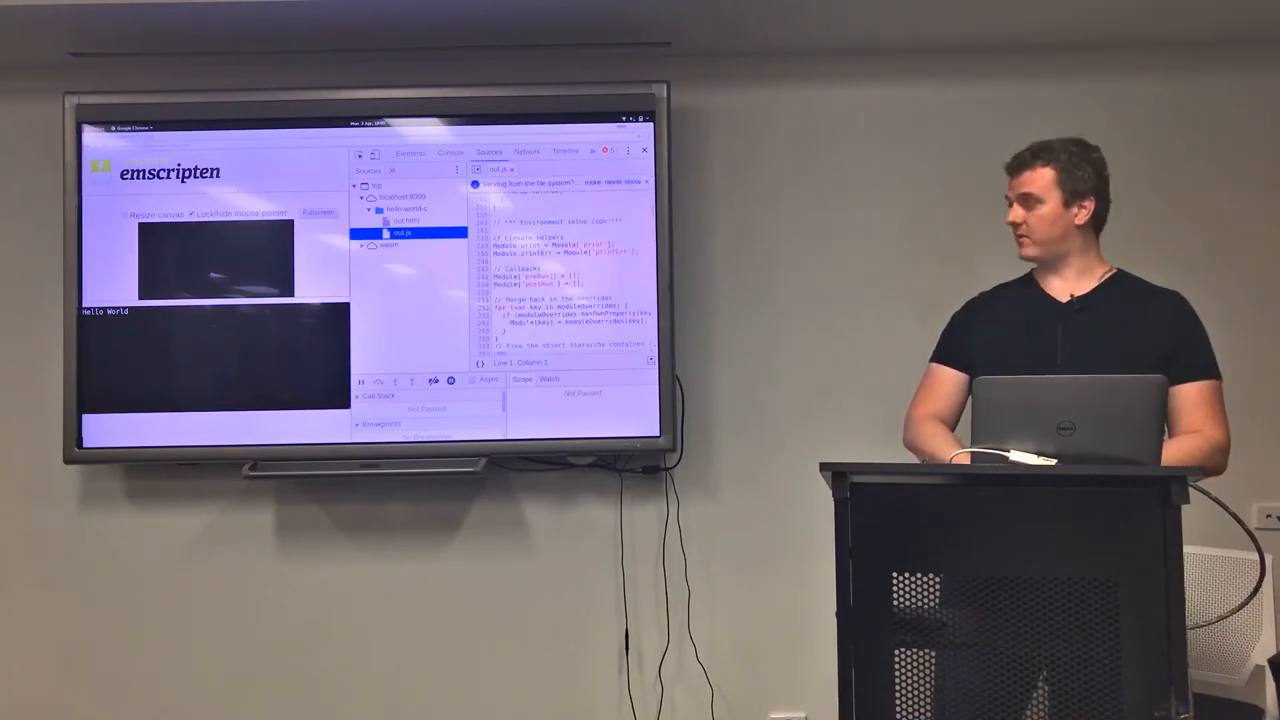
pyautogui.click(388, 244)
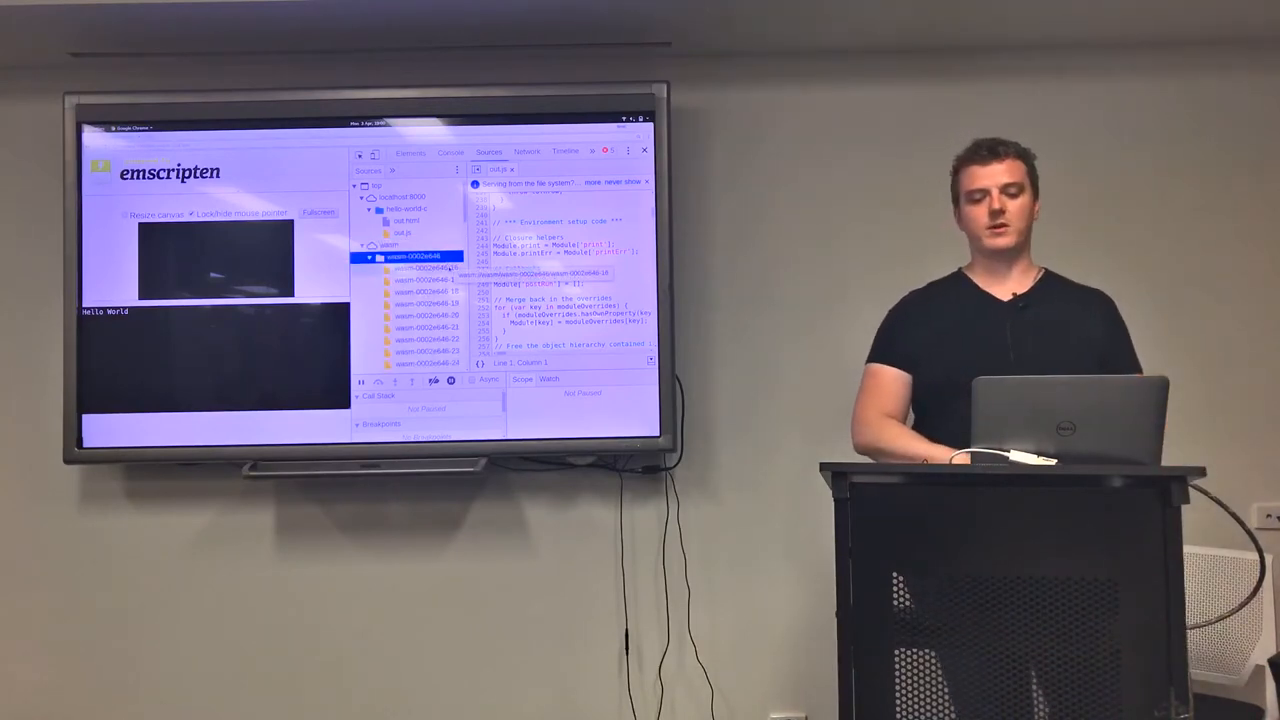
pyautogui.click(424, 268)
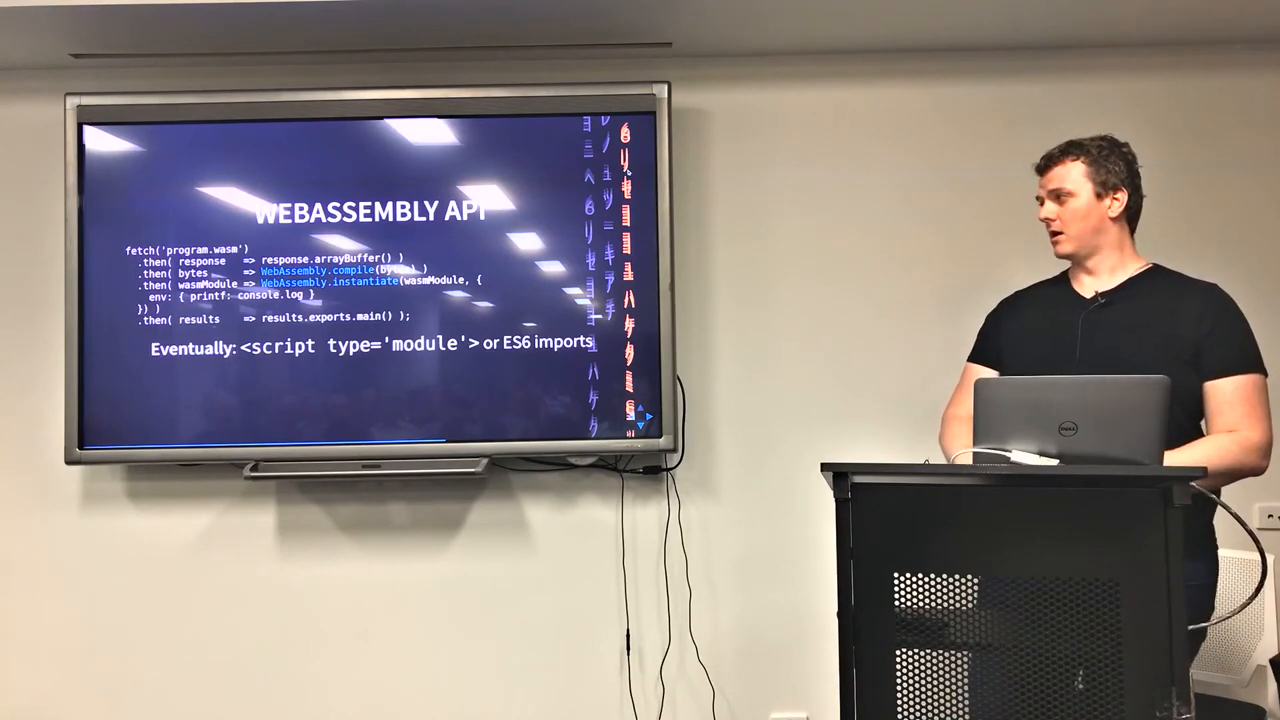
# Move on from the WebAssembly API fetch/compile/instantiate slide to the console demo page
pyautogui.press('Right')
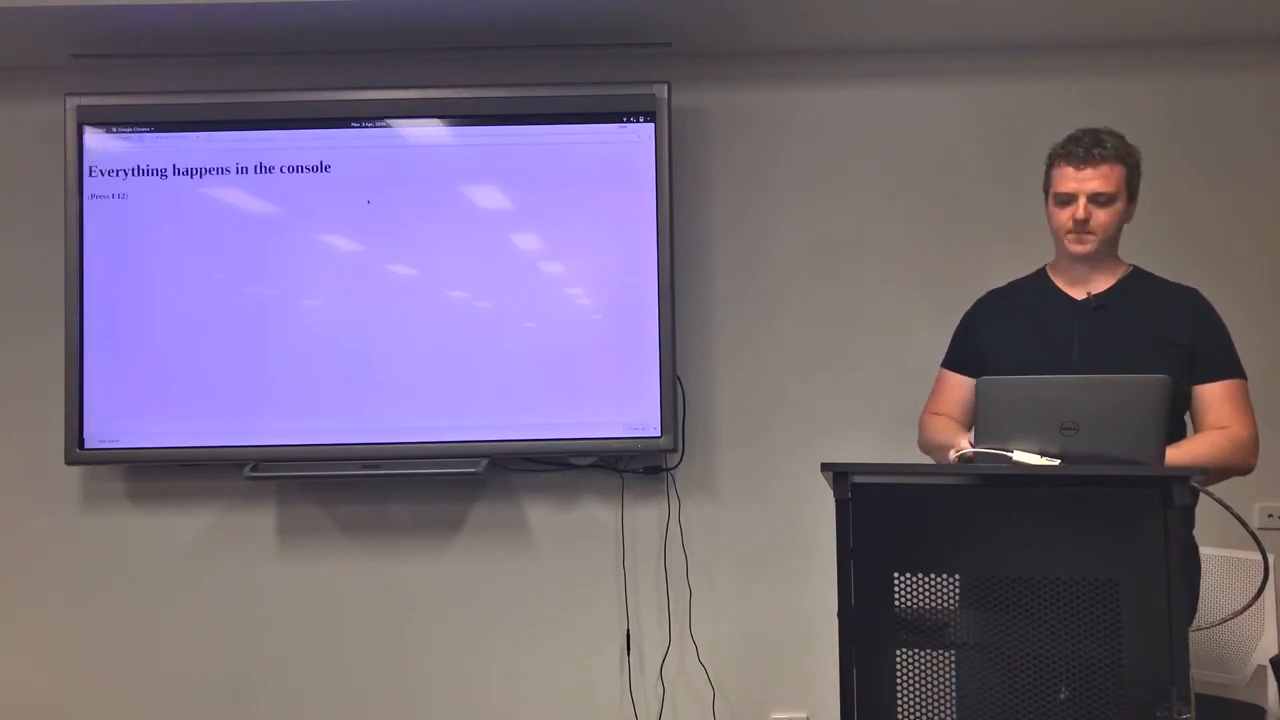
# Show the console page's loaded source files in the DevTools Sources tree
pyautogui.press('f12')
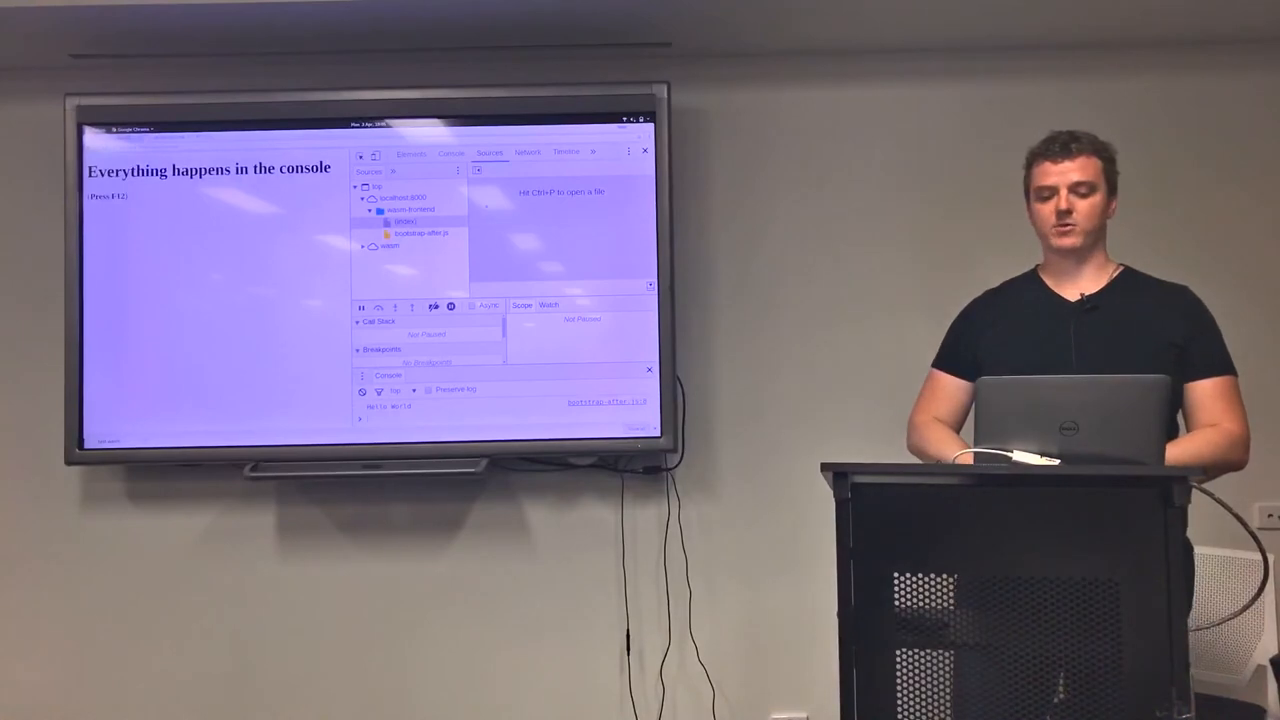
pyautogui.click(420, 232)
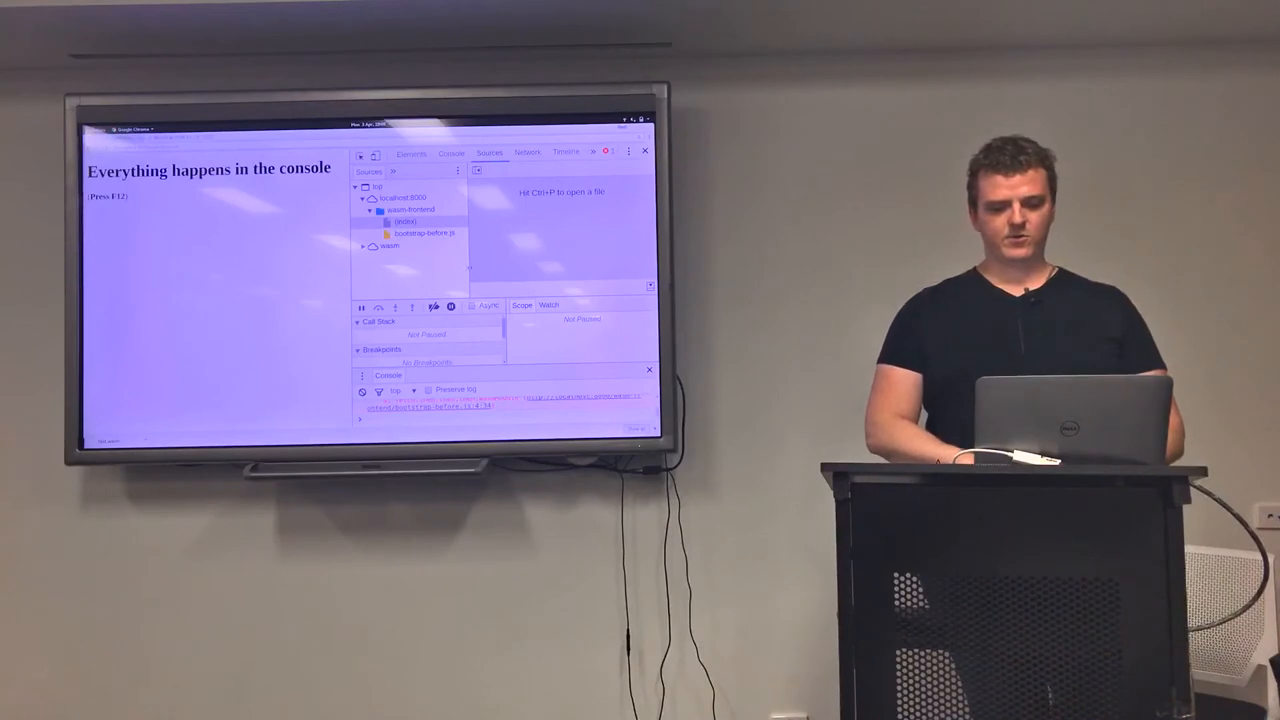
pyautogui.click(452, 152)
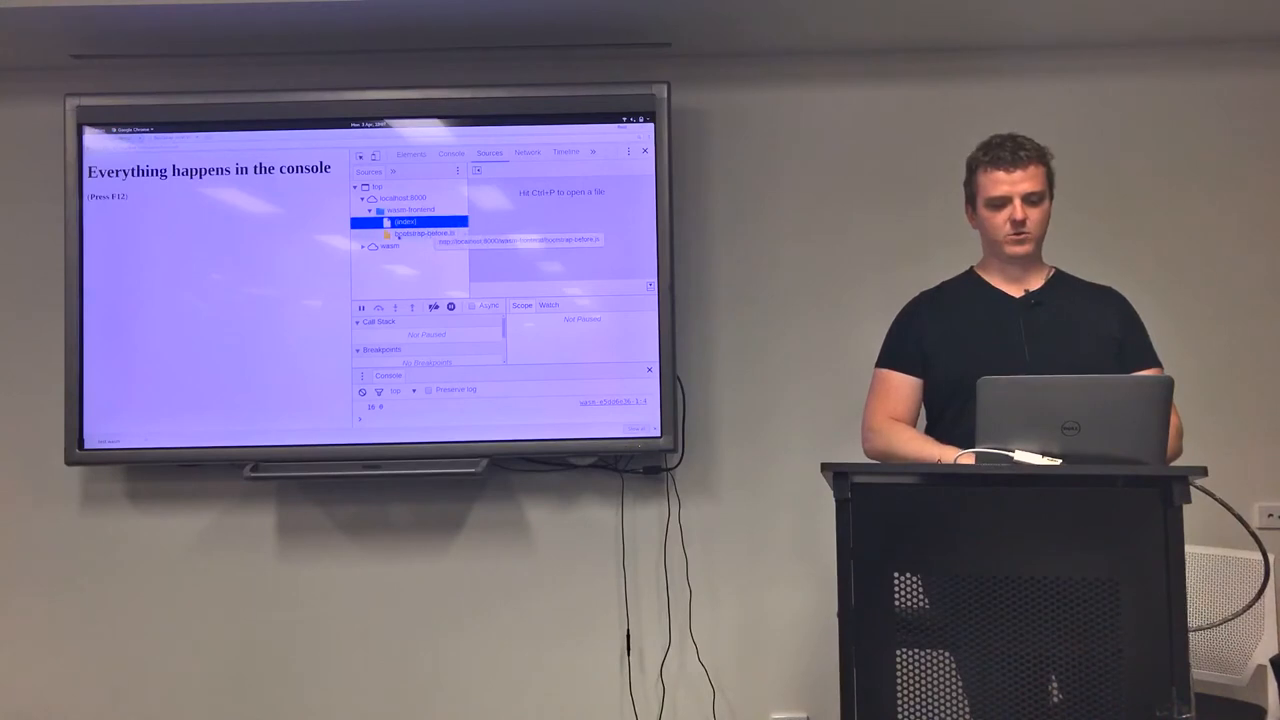
pyautogui.click(426, 232)
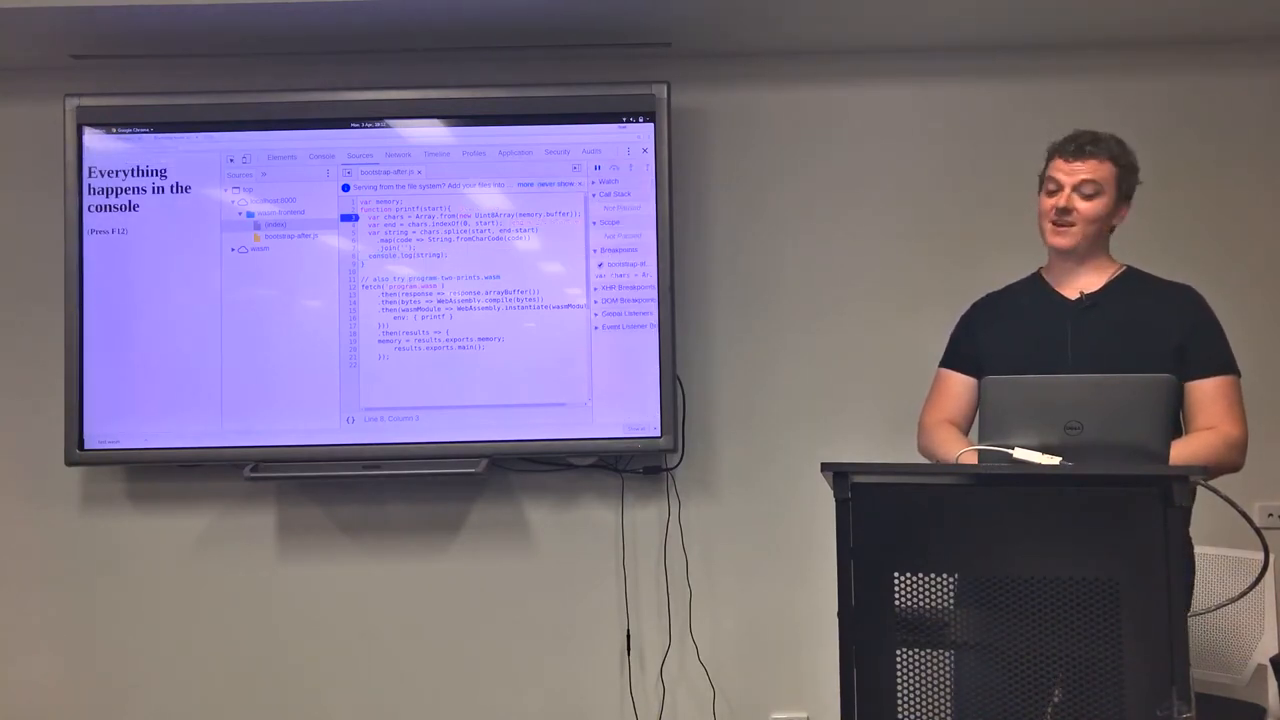
# View the WebAssembly loading script of the minimal console page in DevTools
pyautogui.click(320, 156)
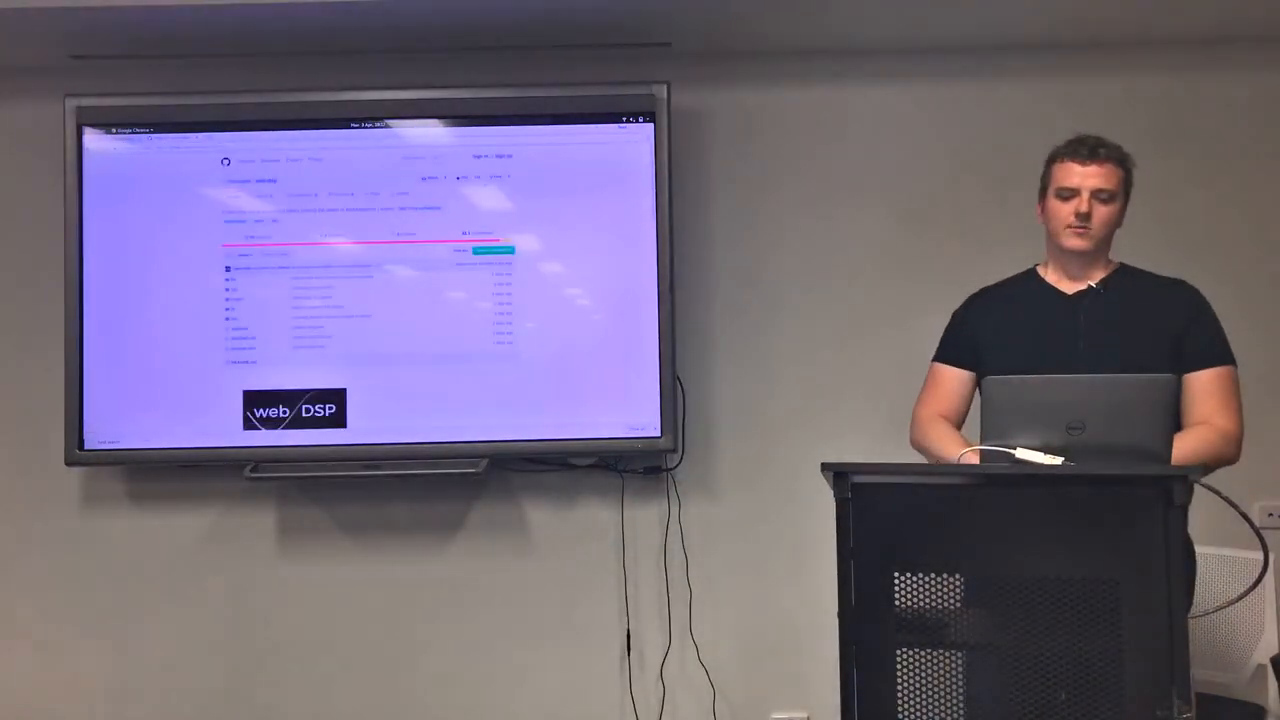
# Scroll the webDSP repository page down to the README introduction
pyautogui.scroll(-3)
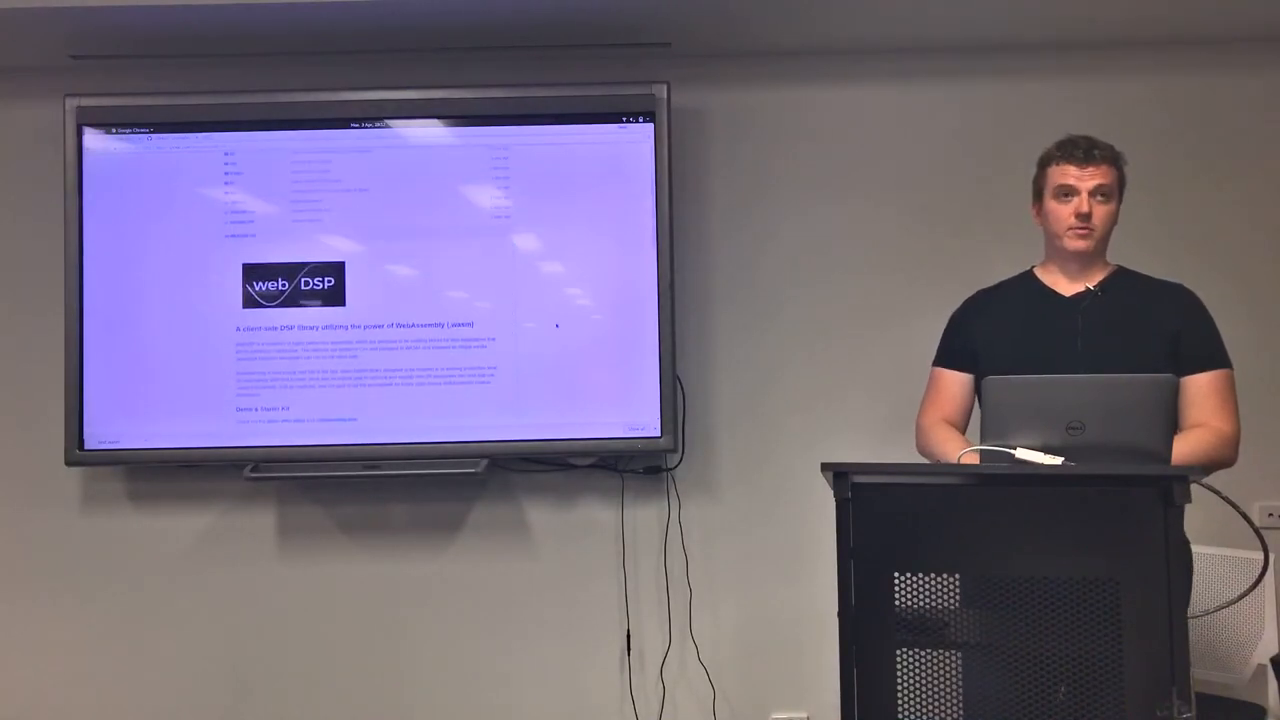
pyautogui.scroll(-3)
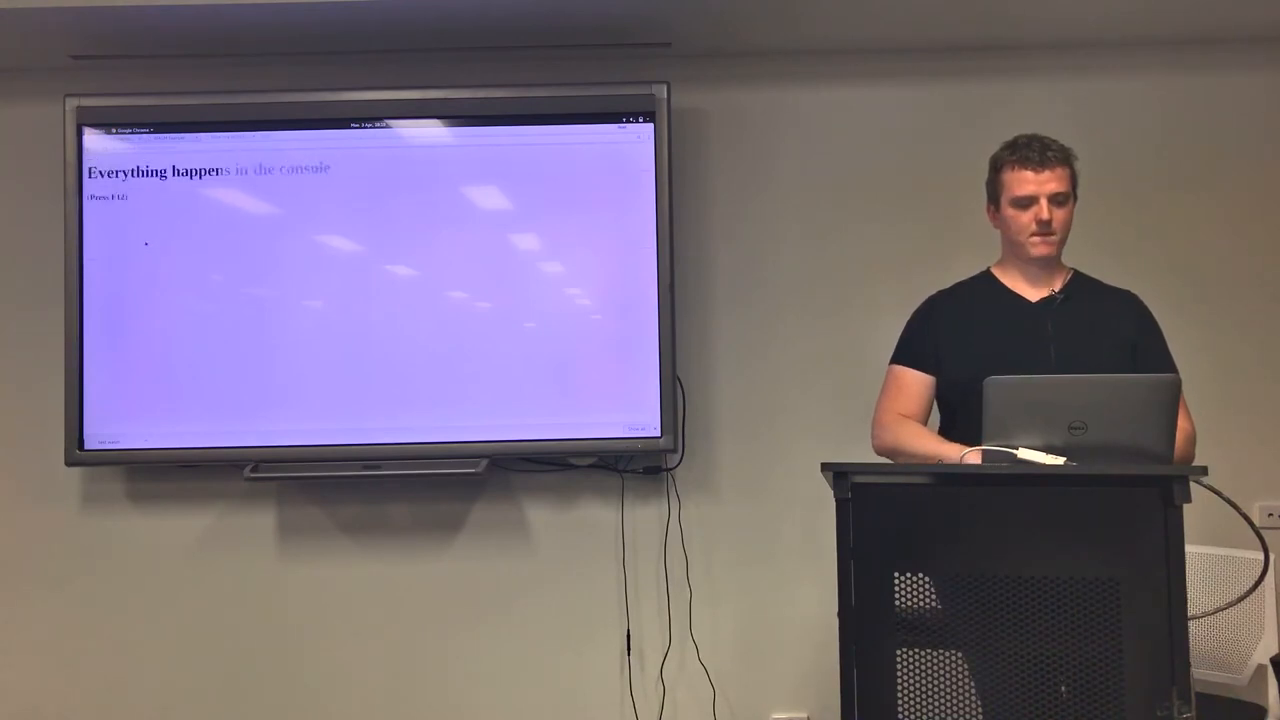
# Show the console page's network requests in the DevTools Network panel
pyautogui.press('f12')
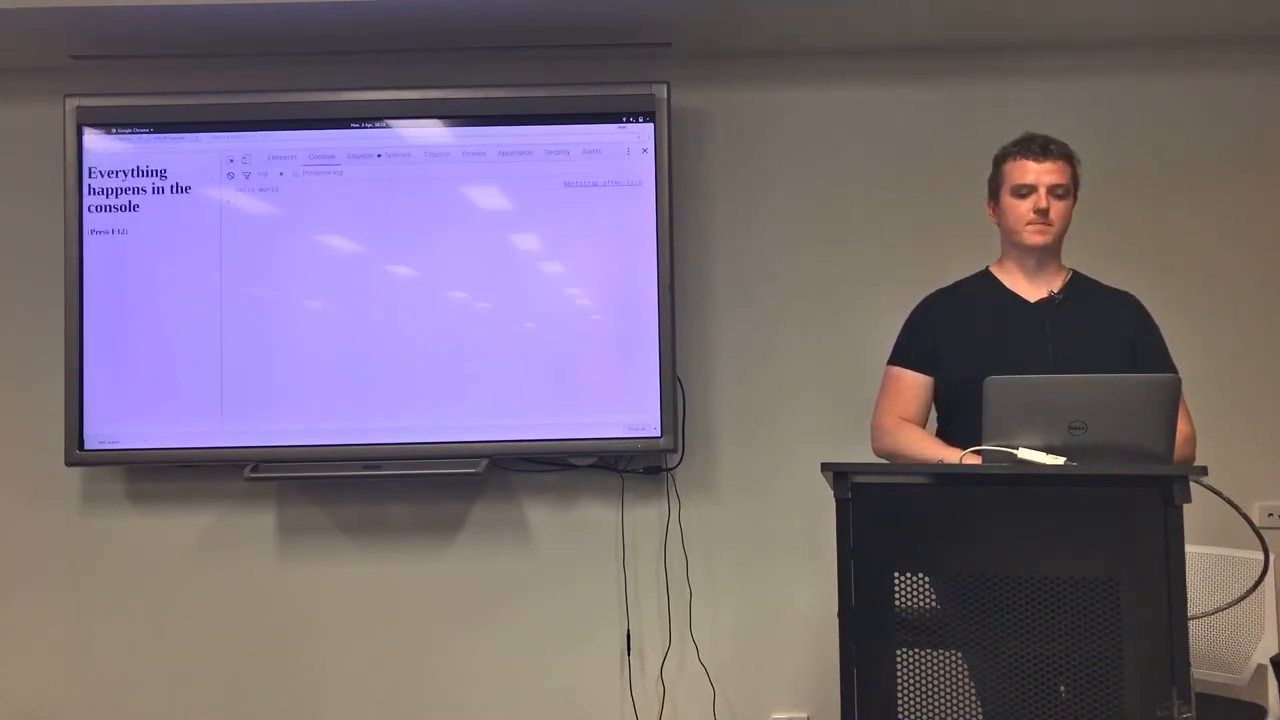
pyautogui.click(398, 156)
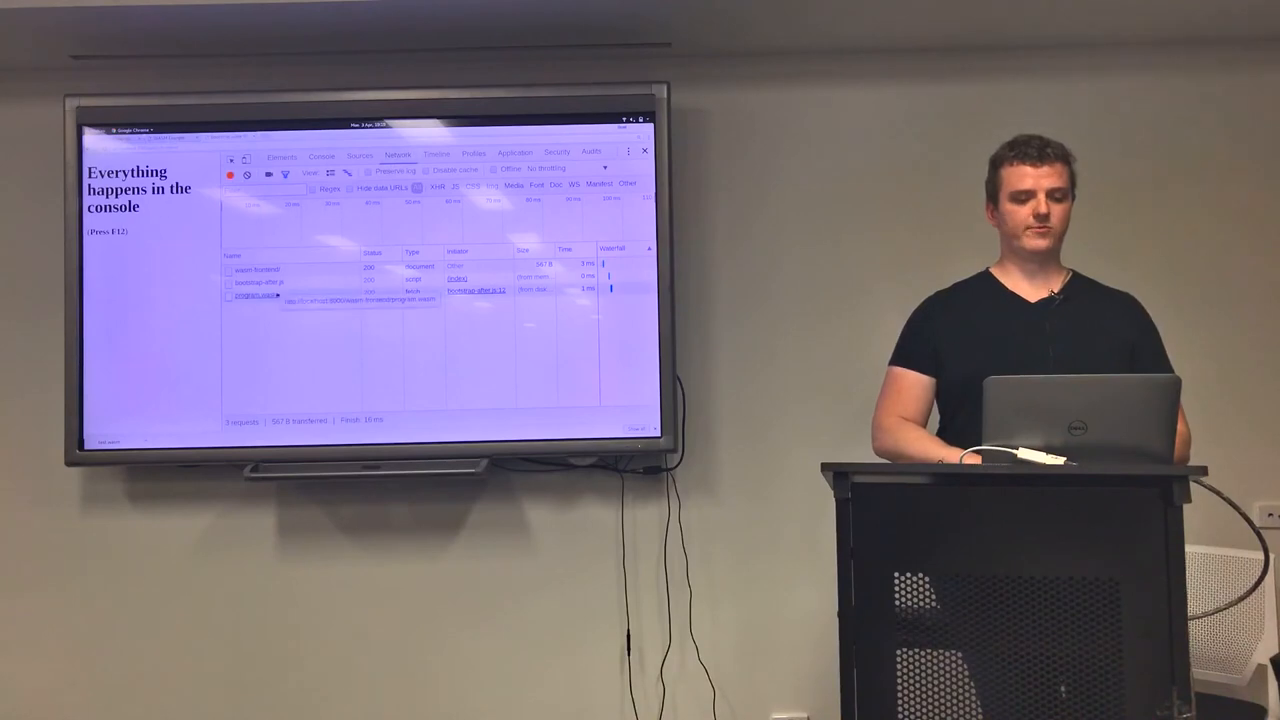